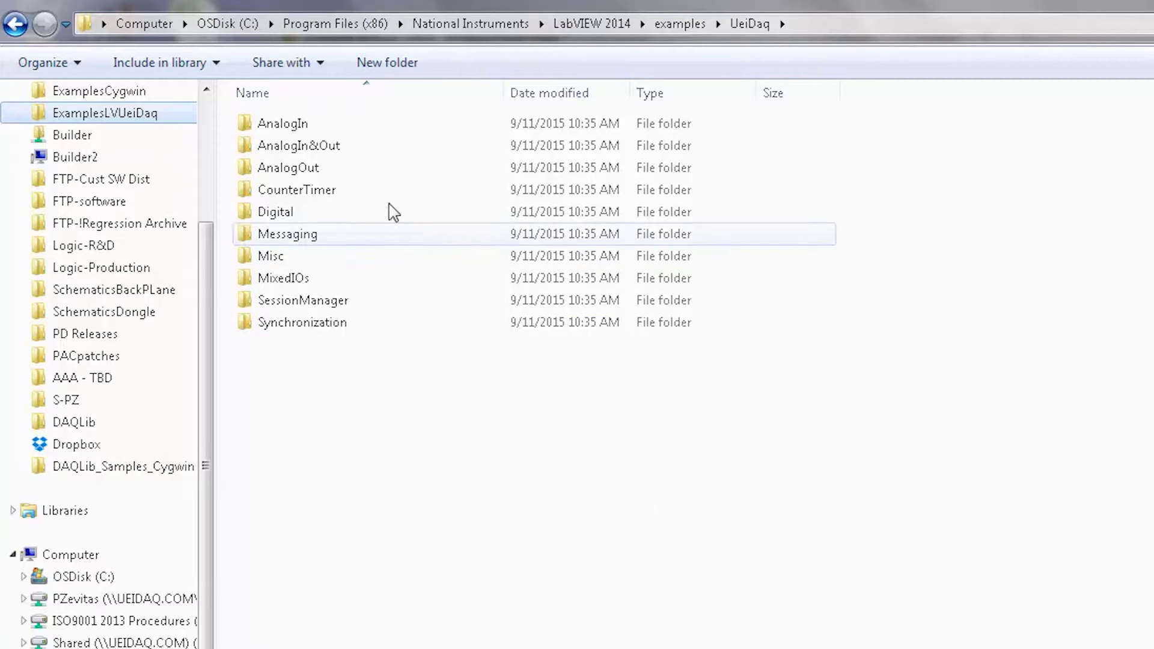
Open Write & Read ARINC Words.vi from the Messaging examples folder into LabVIEW.
double_click(282, 122)
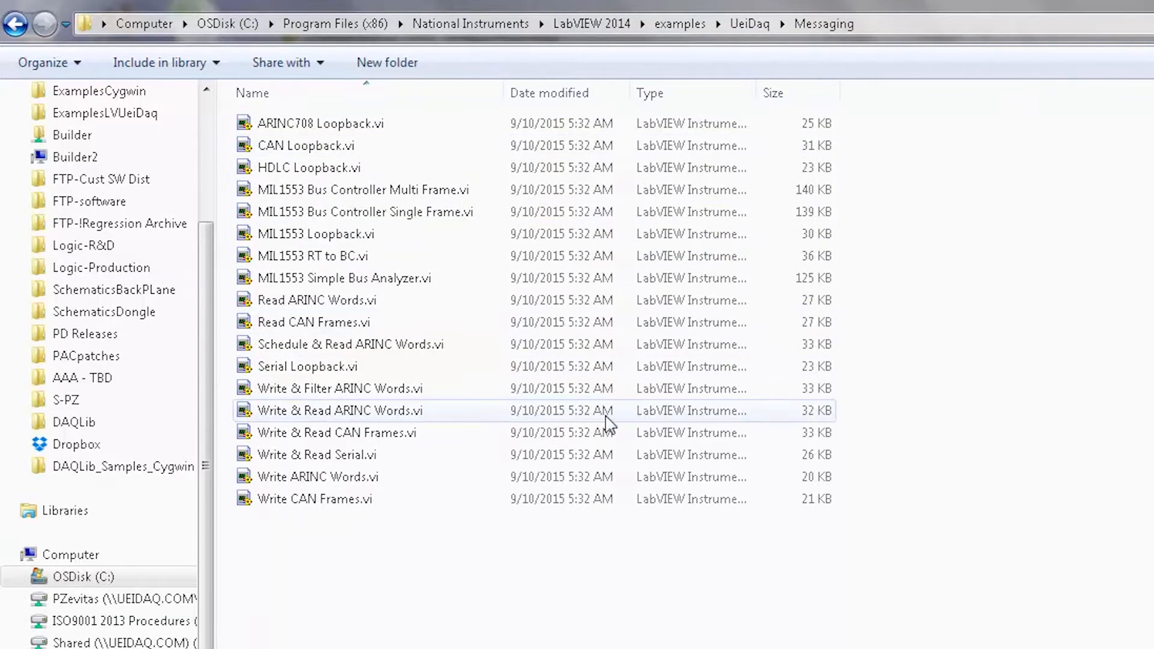
double_click(339, 411)
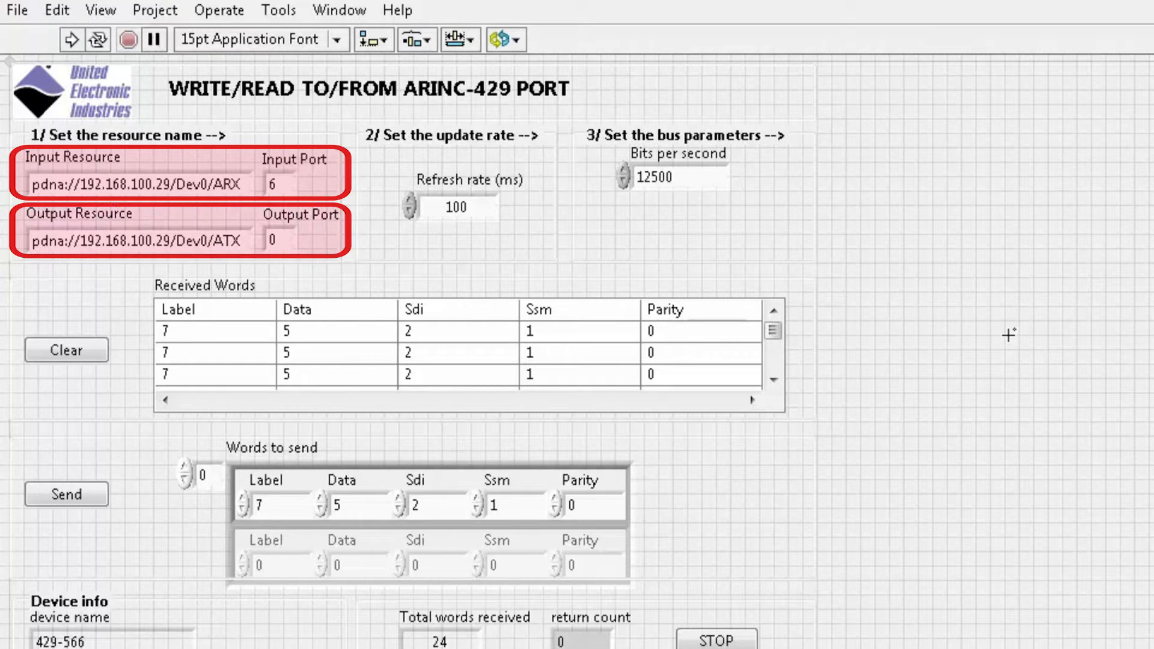
On the block diagram, make the first CreateSession node ARINC-429 Input and the second ARINC-429 Output.
key("ctrl+e")
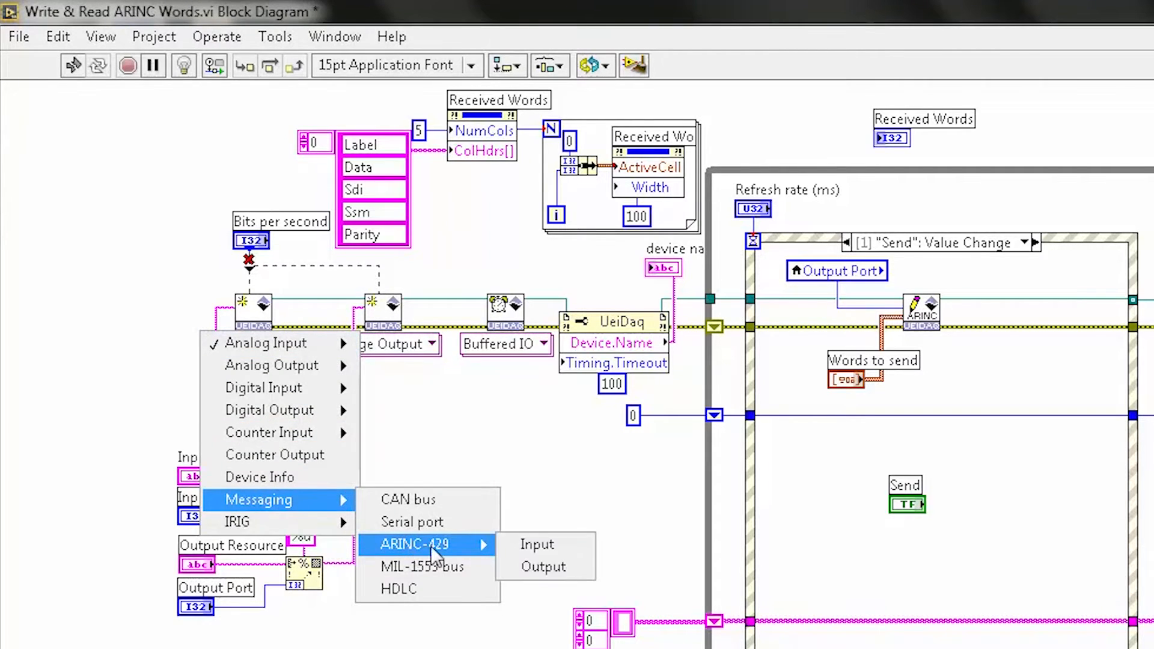
left_click(537, 544)
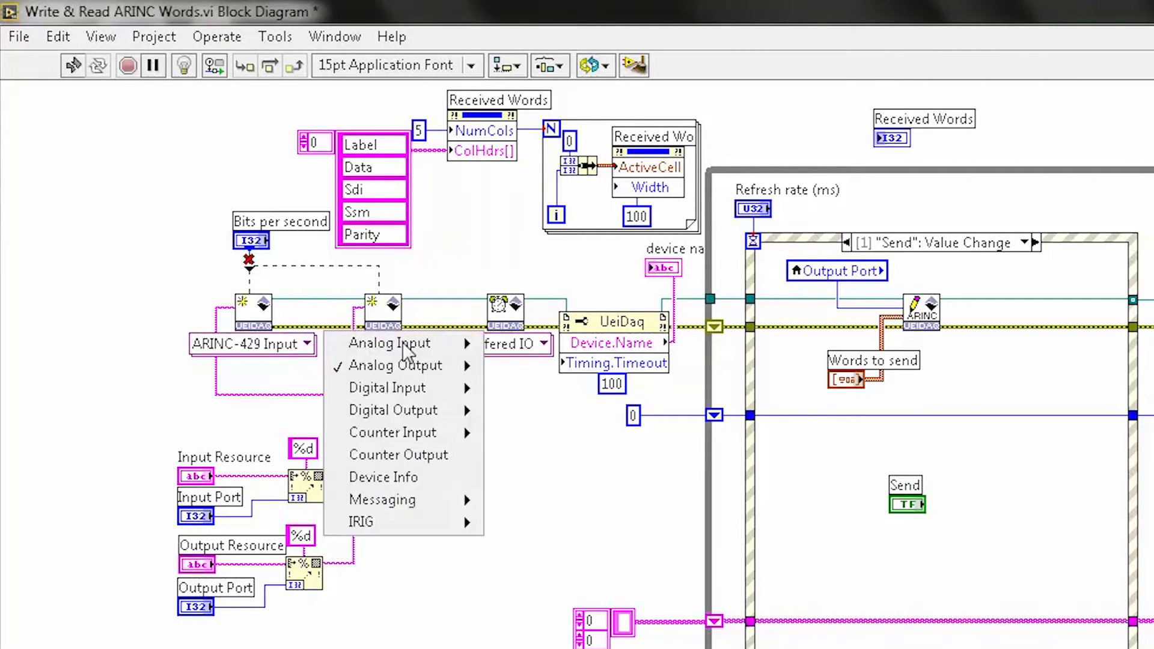
mouse_move(381, 500)
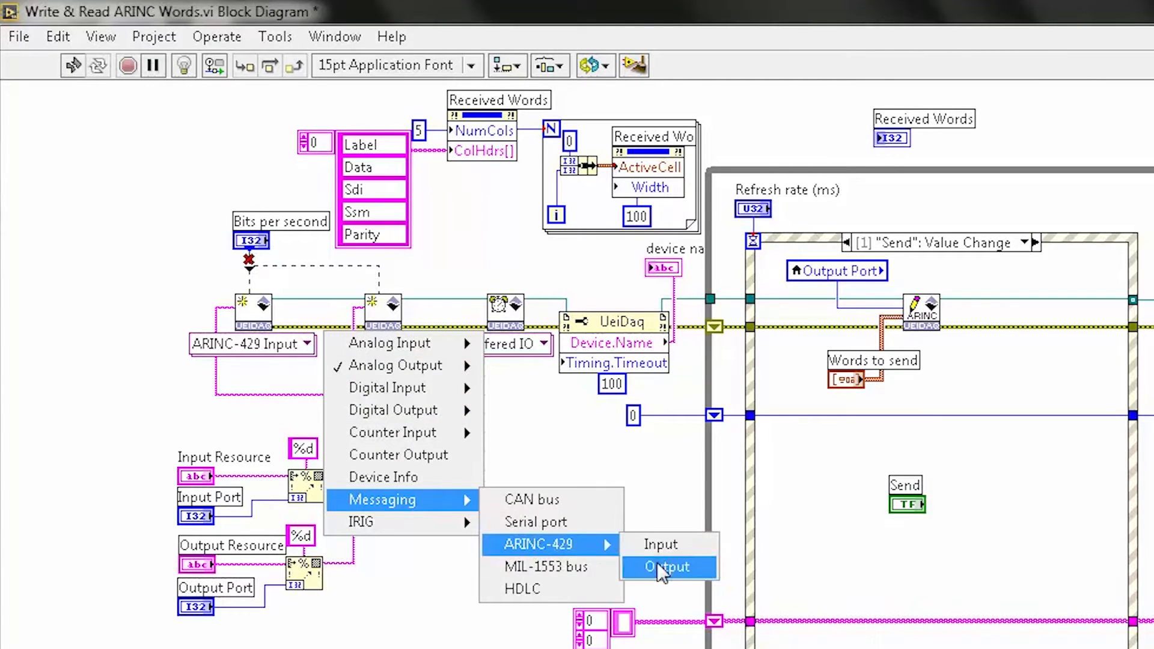
left_click(667, 566)
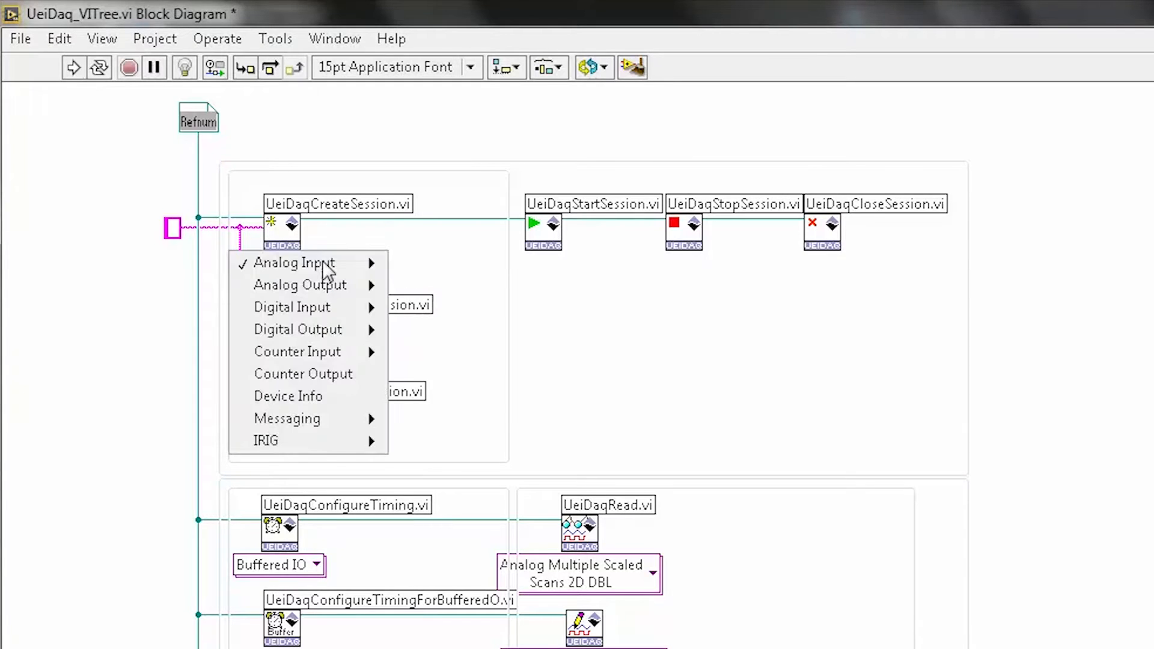
mouse_move(294, 263)
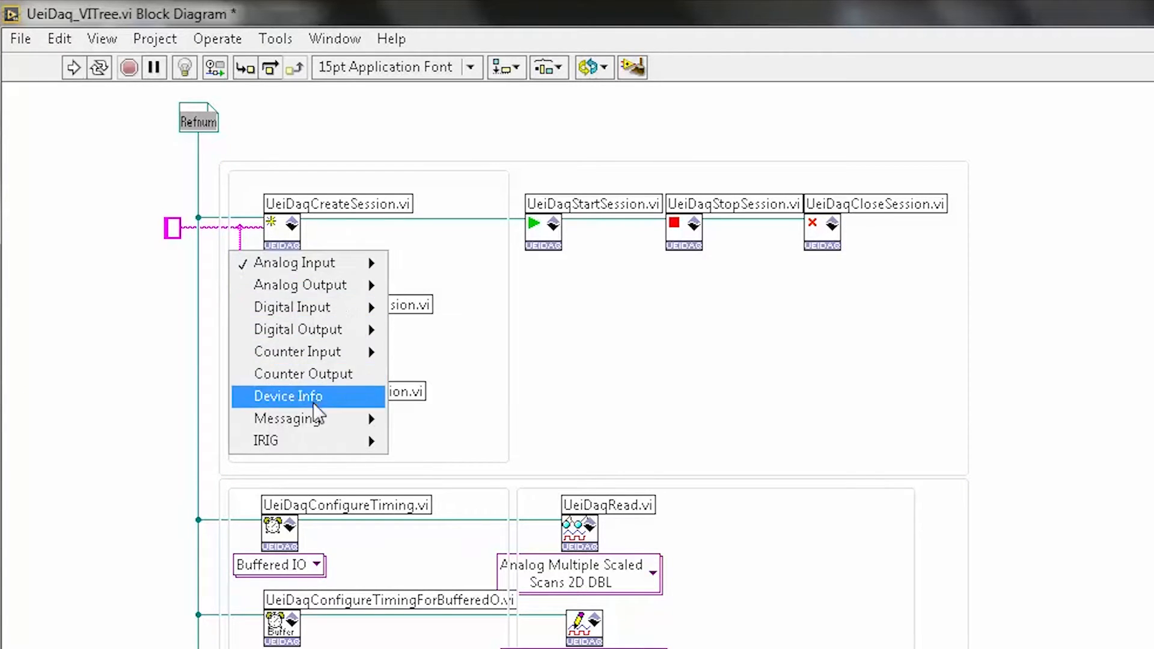
mouse_move(310, 418)
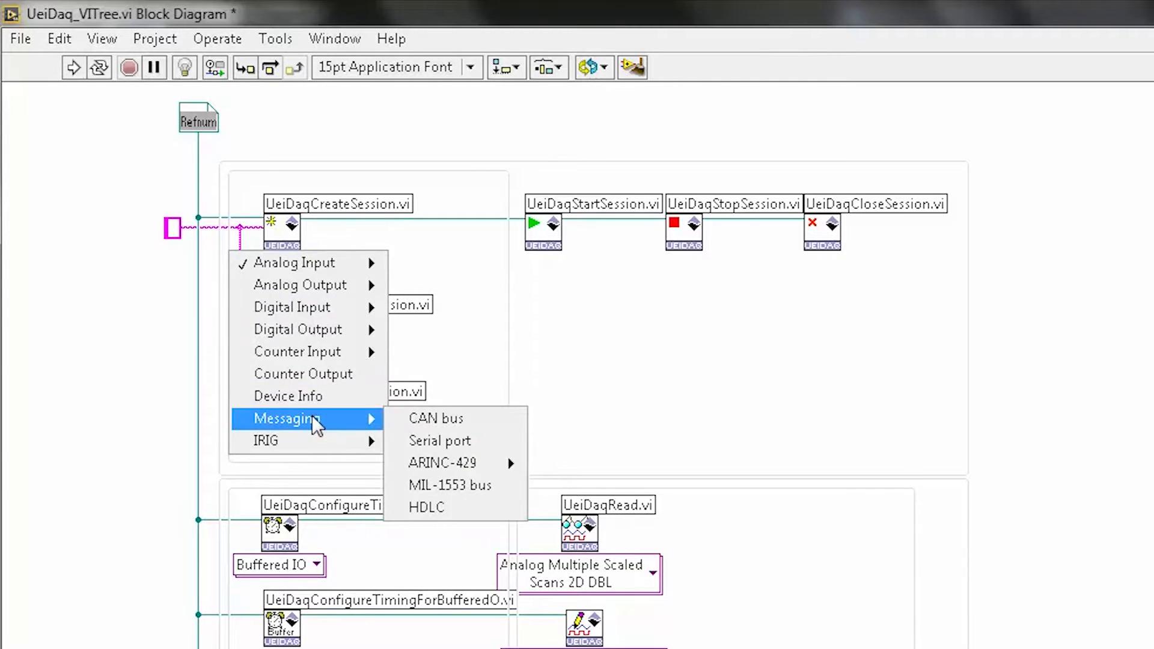
mouse_move(442, 463)
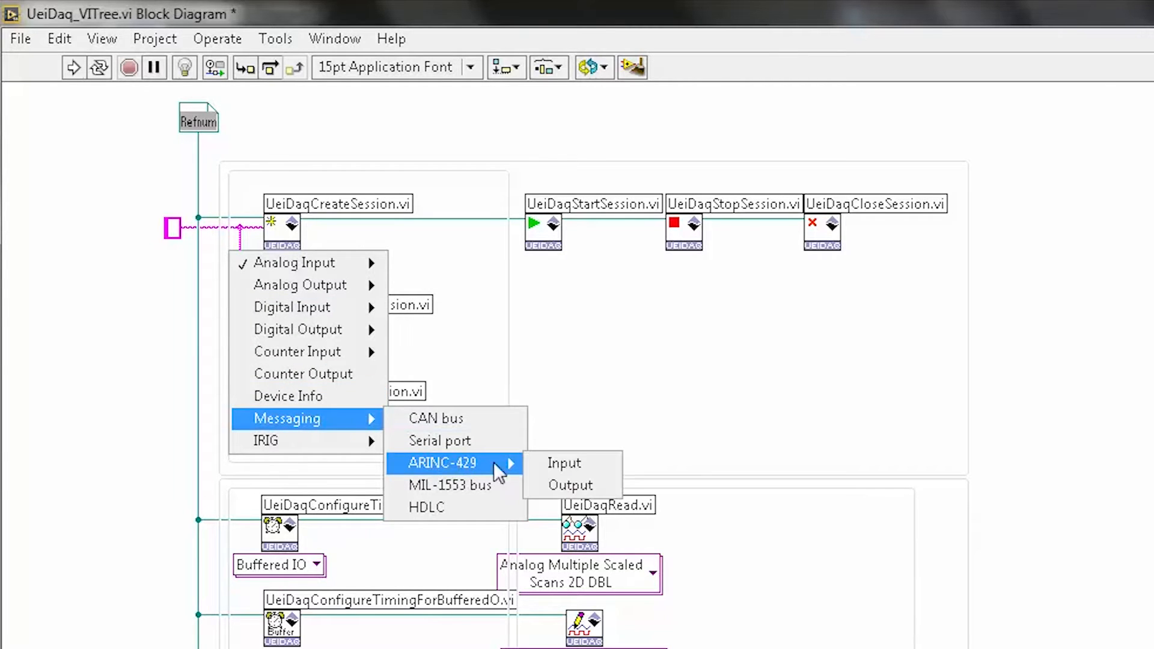
In UeiDaq_VITree.vi, set CreateSession to ARINC-429 Input and ConfigureTiming to Messaging IO.
left_click(564, 463)
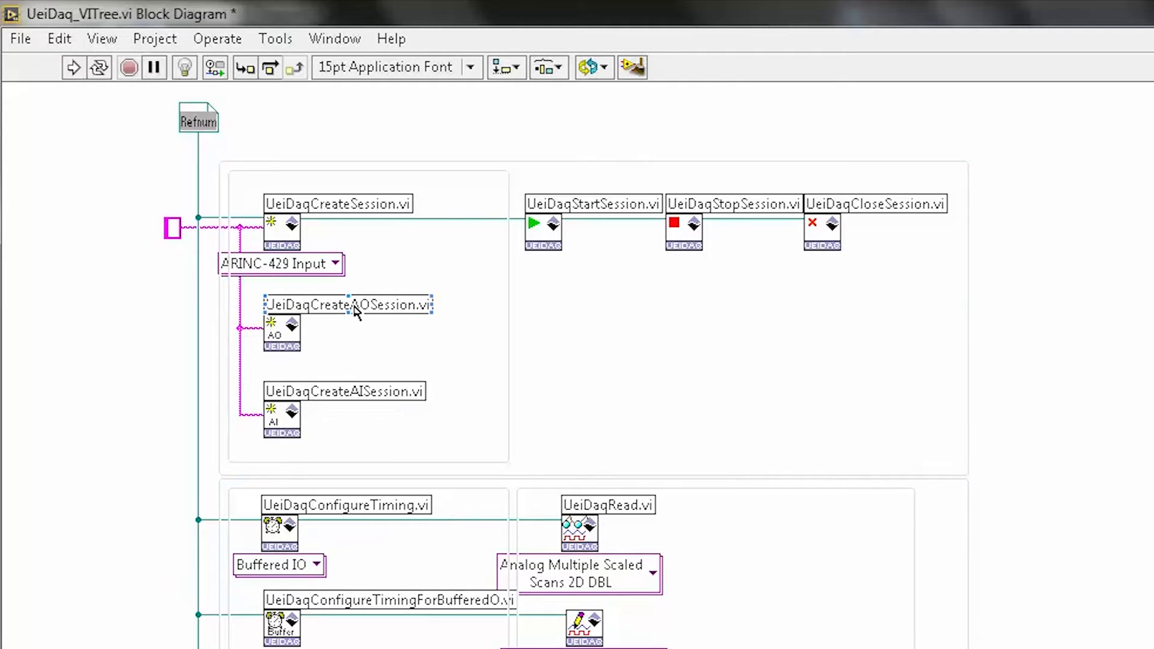
mouse_move(335, 316)
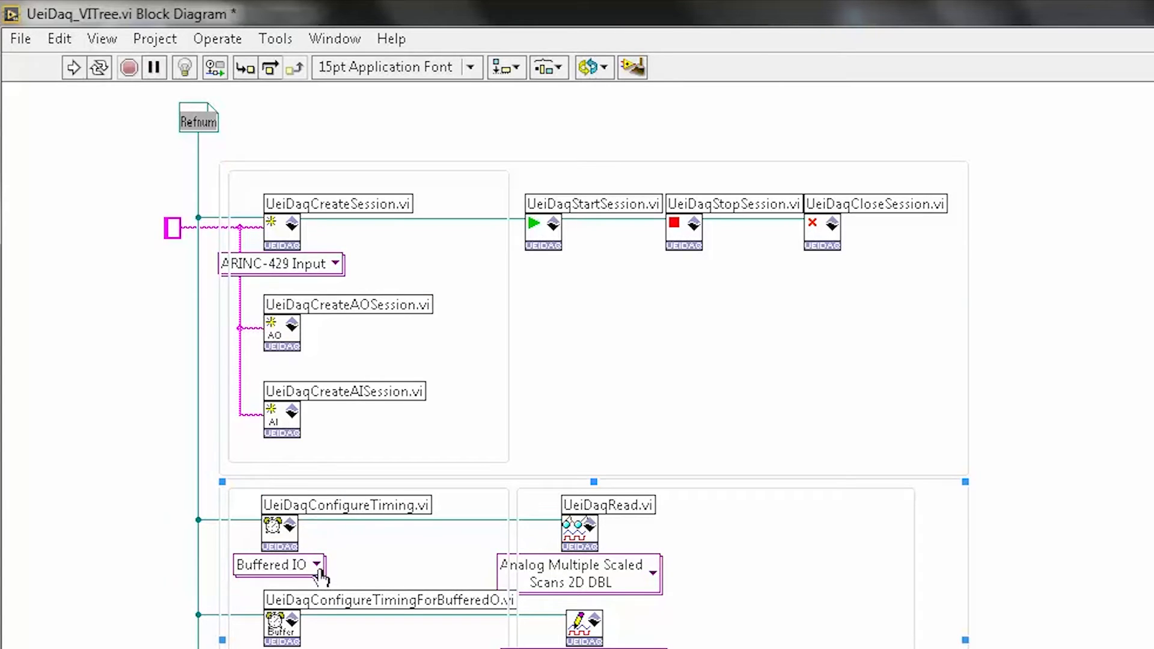
left_click(278, 565)
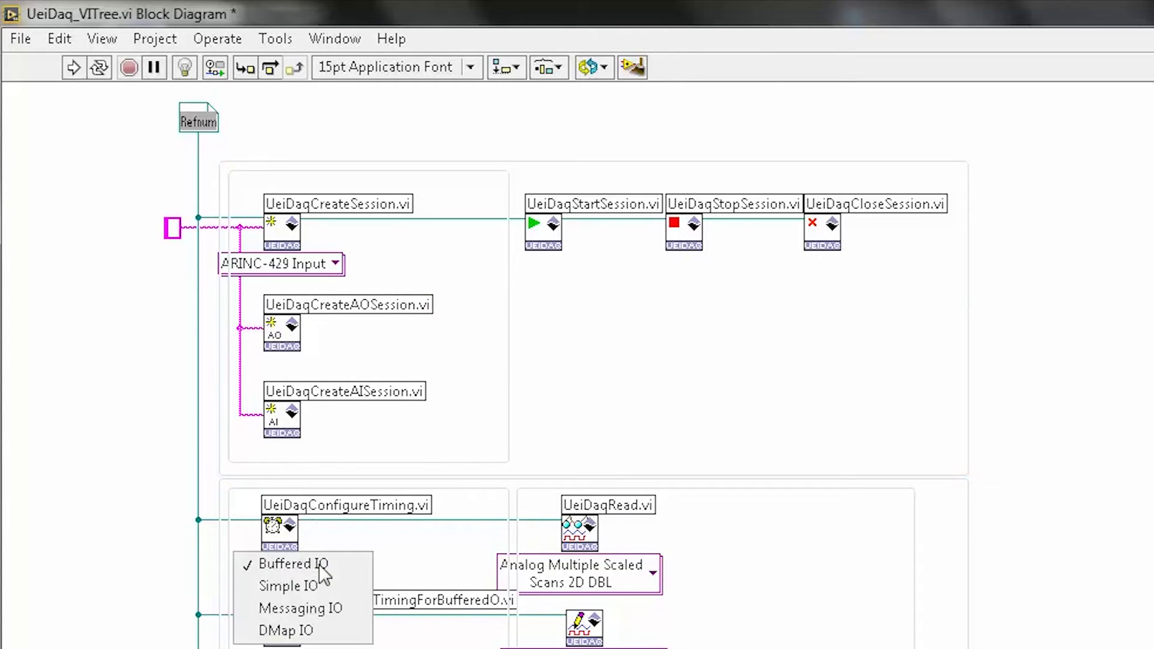
mouse_move(294, 564)
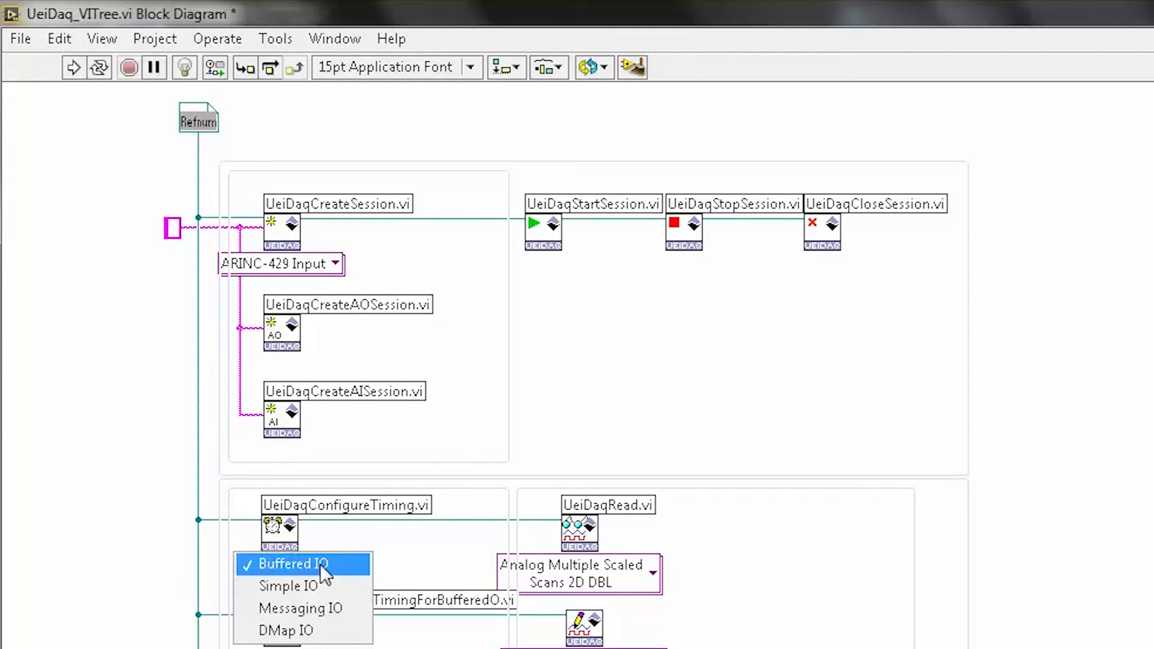
mouse_move(302, 609)
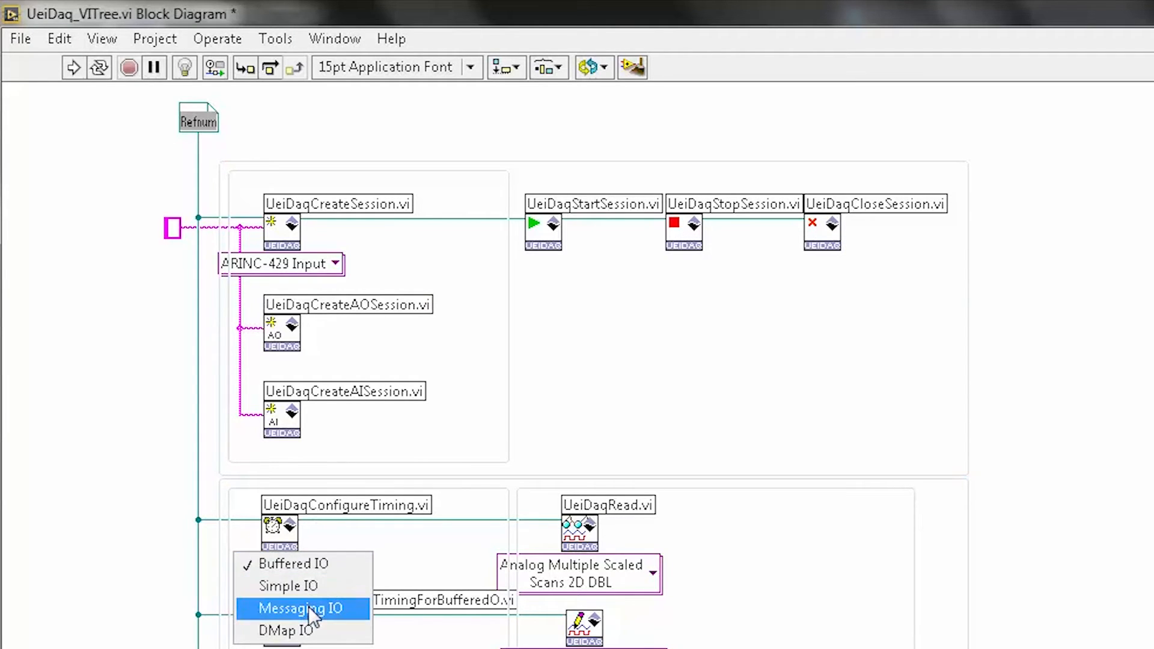
left_click(300, 609)
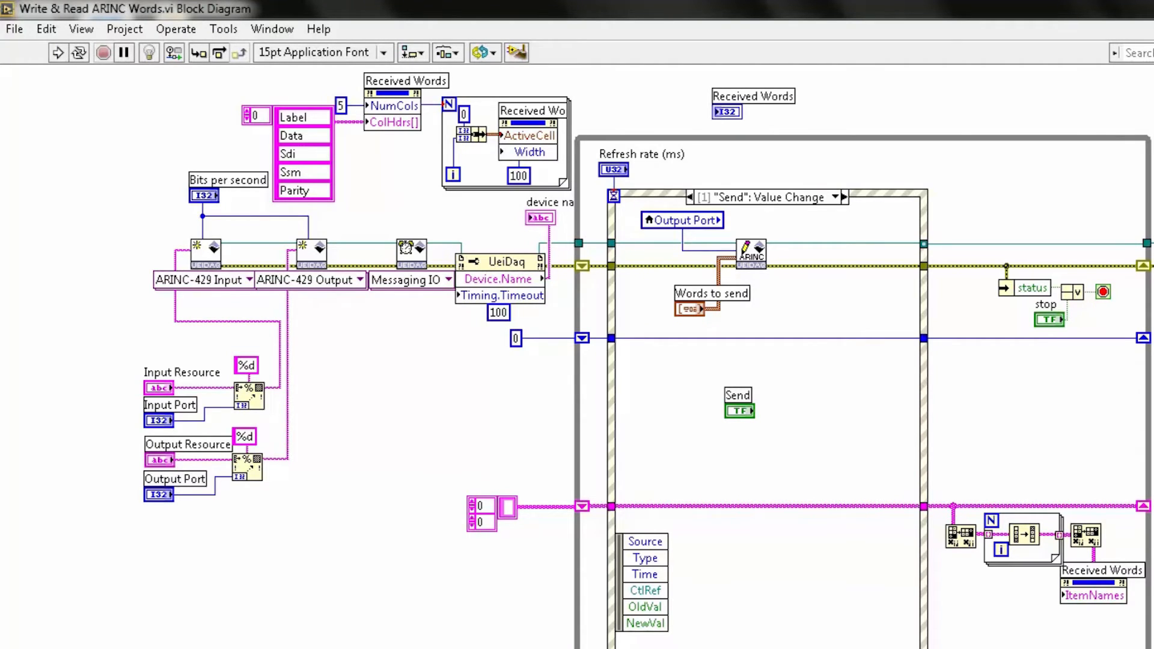
Run the Write & Read ARINC Words VI from the toolbar.
left_click(201, 265)
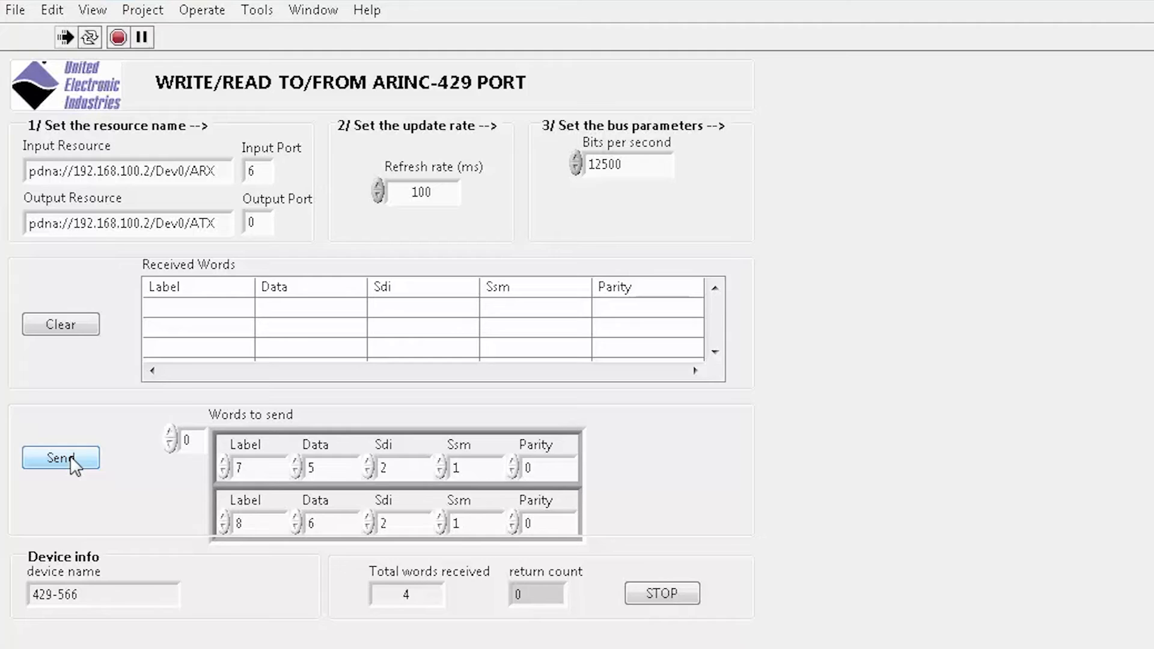
Send the two queued words twice, clear the Received Words table, then send once more.
left_click(60, 457)
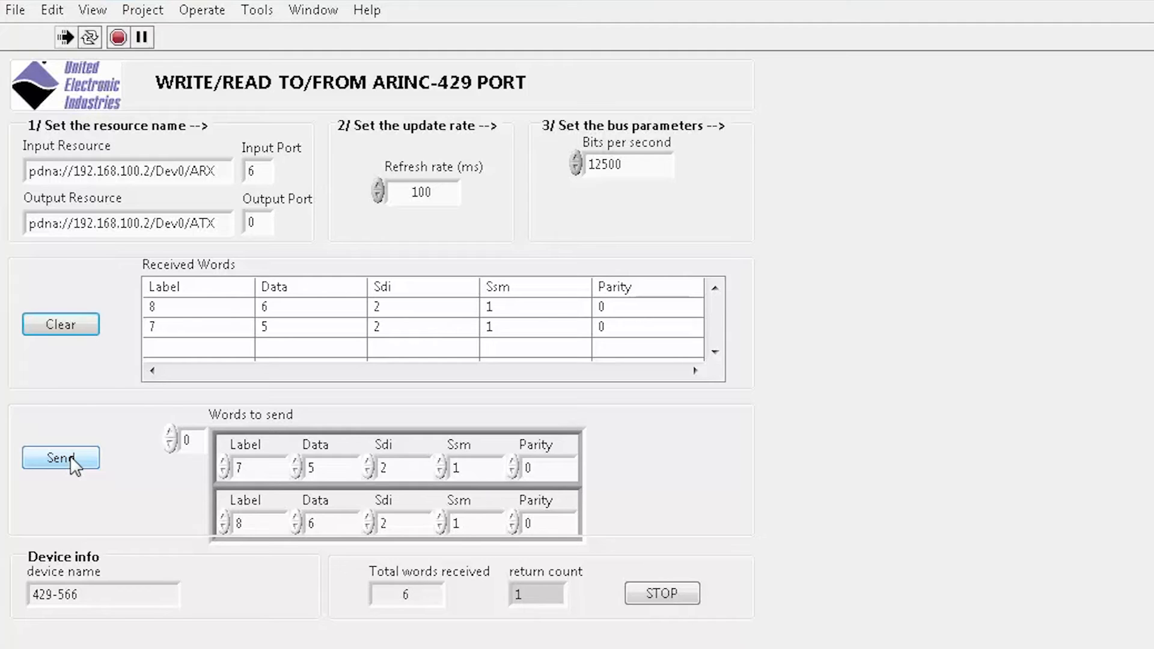
left_click(60, 457)
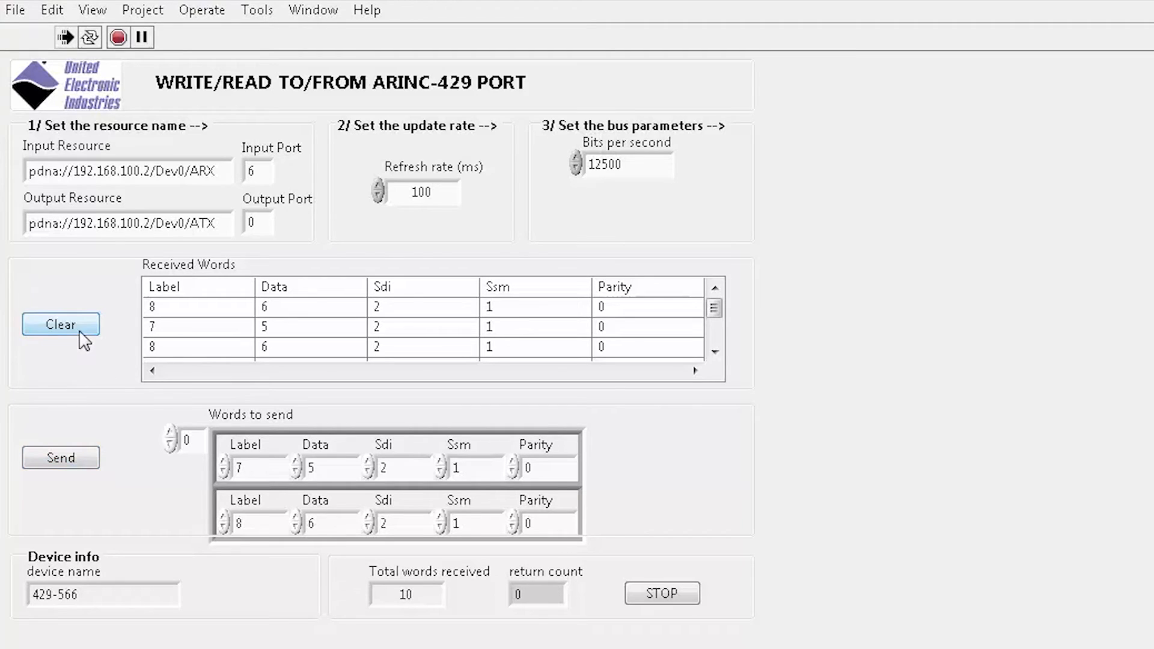
left_click(60, 457)
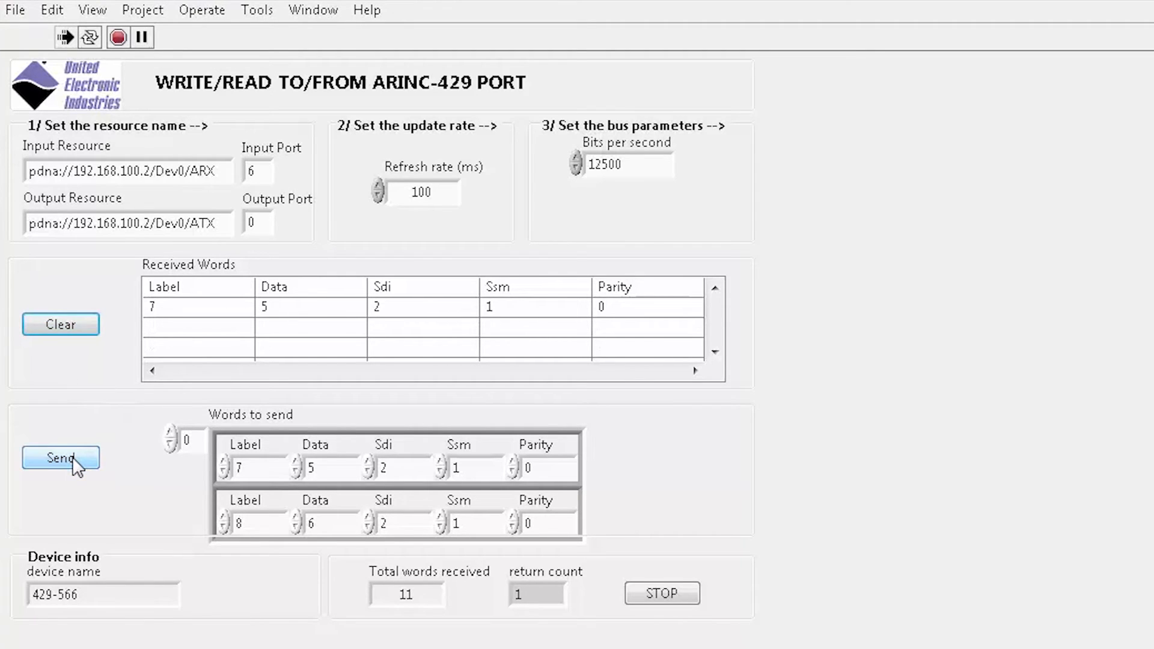
left_click(60, 457)
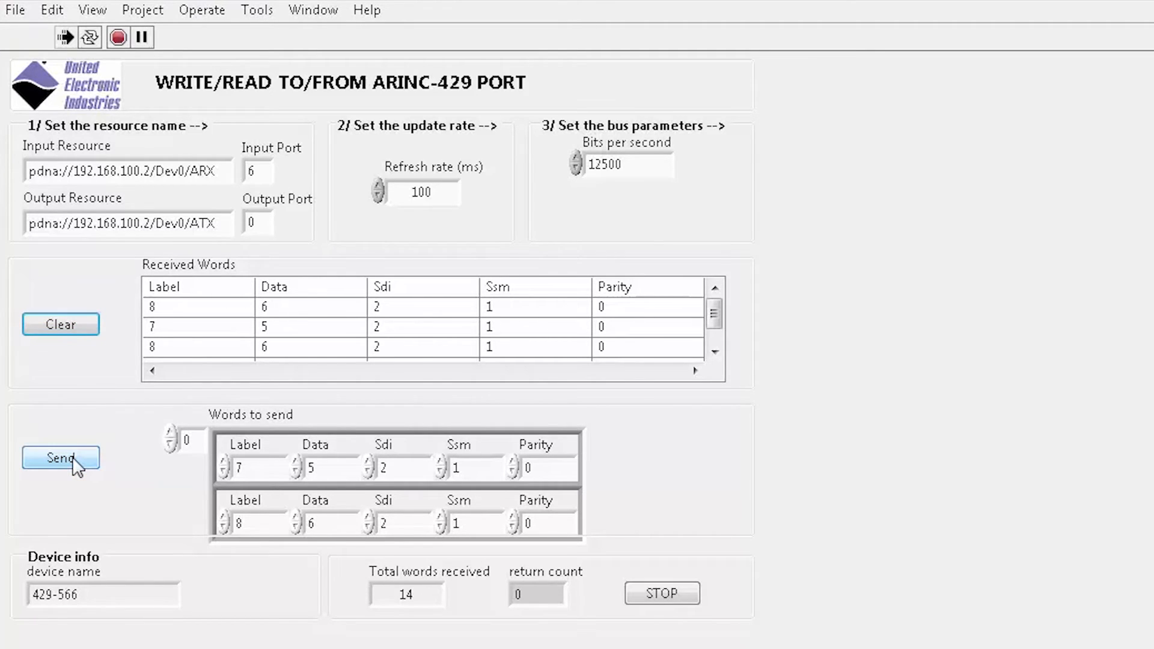